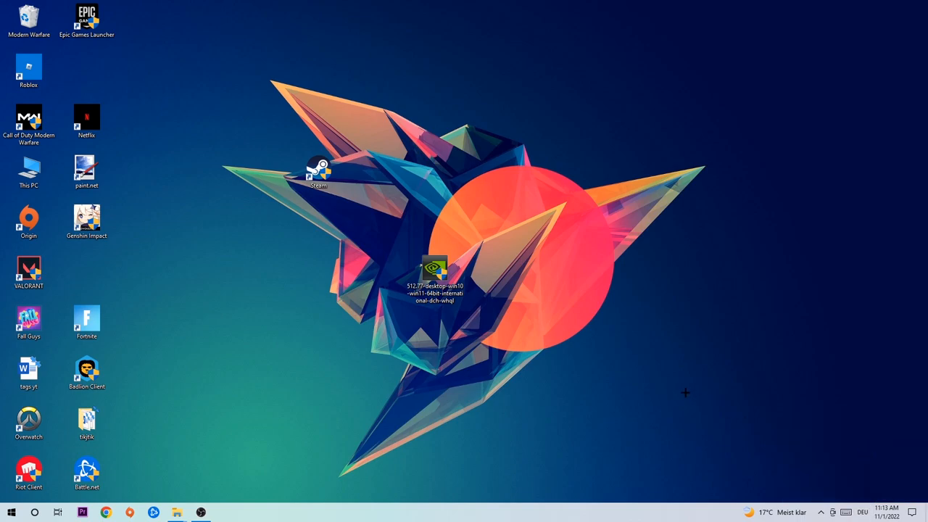
mouse_move(641, 376)
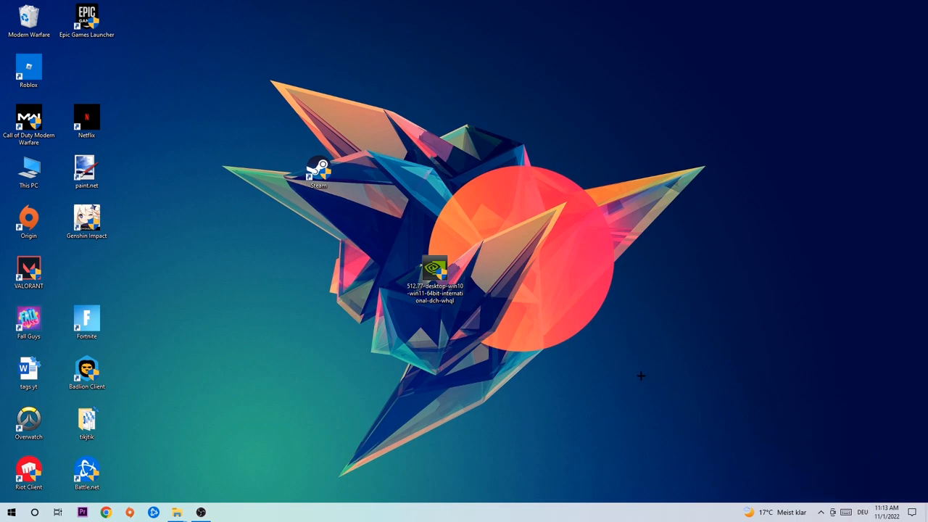
- Launch Command Prompt by running cmd from the Run box
key(Win+r)
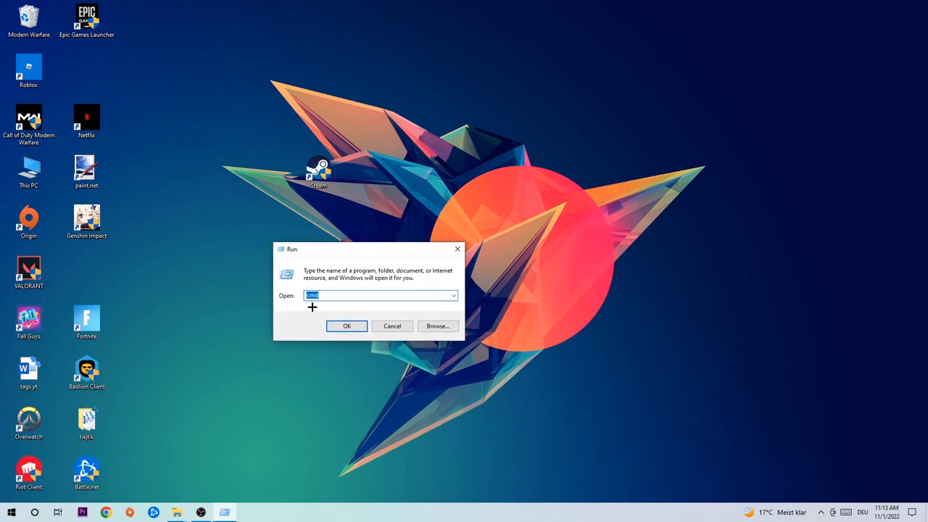
mouse_move(321, 288)
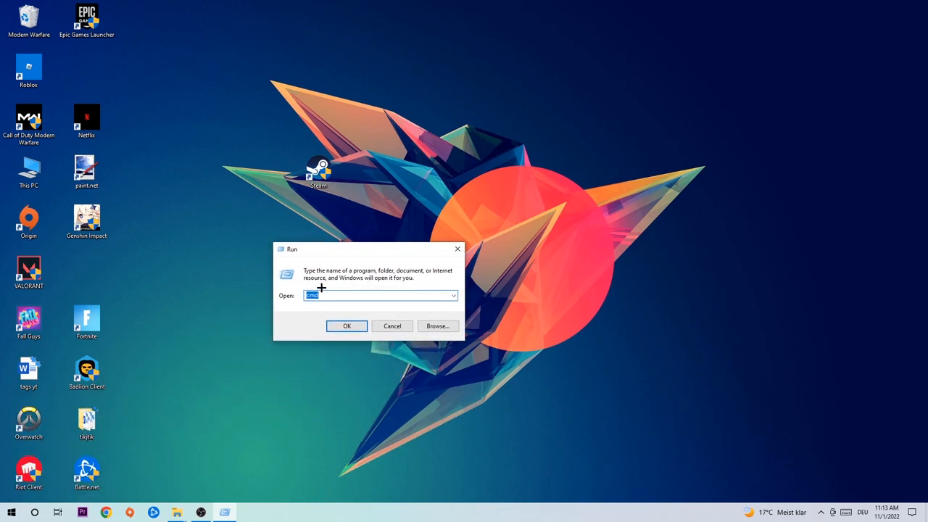
click(347, 325)
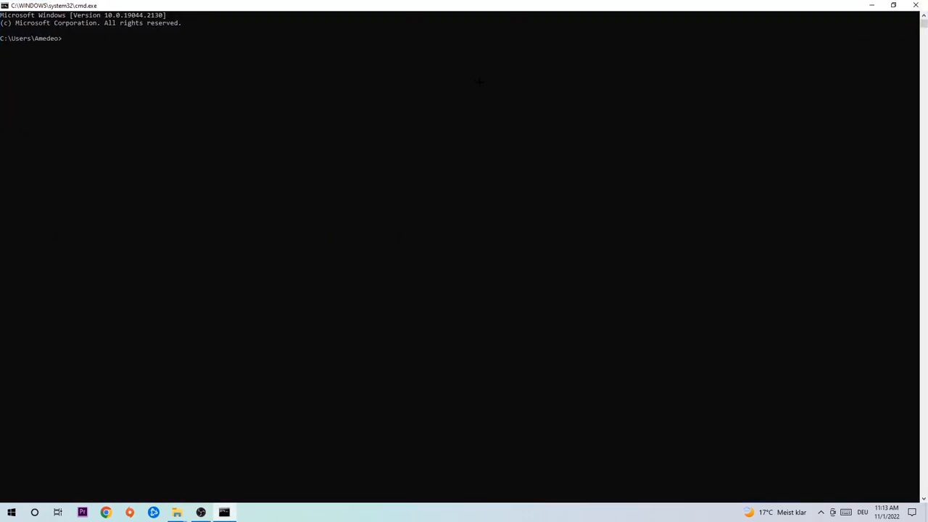
- Run ipconfig /flushdns in Command Prompt to clear the DNS cache
text(i)
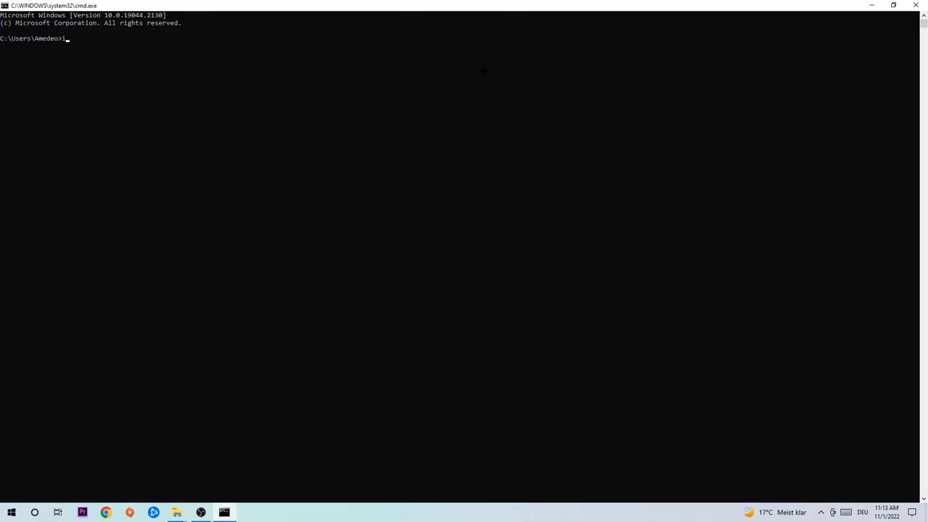
text(pconfig)
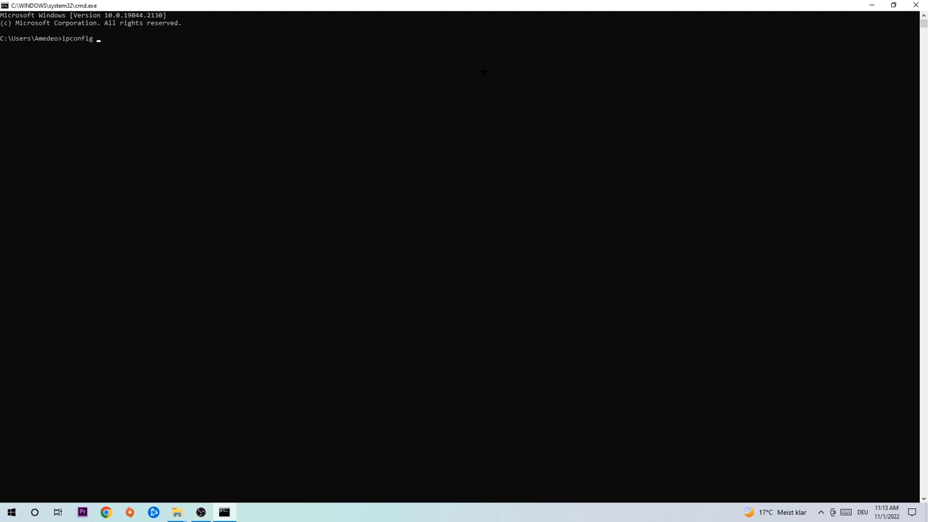
text(/f)
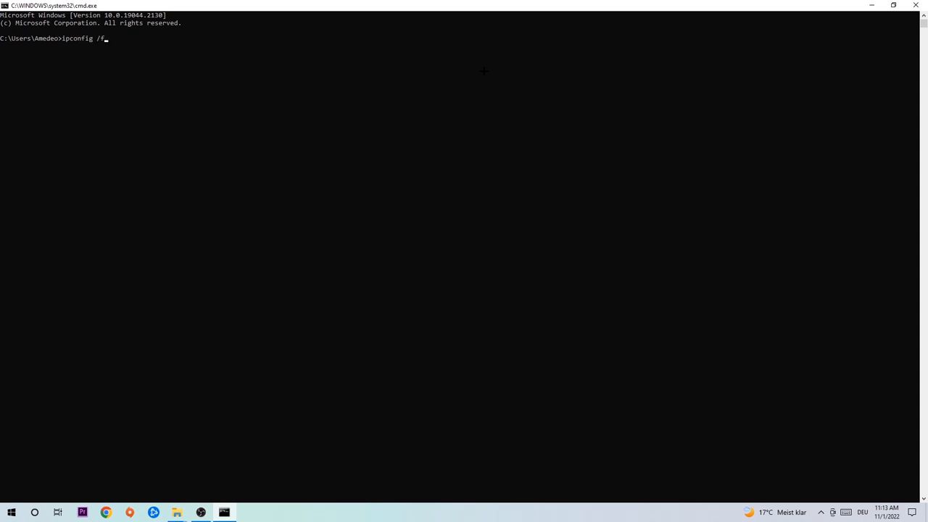
key(Return)
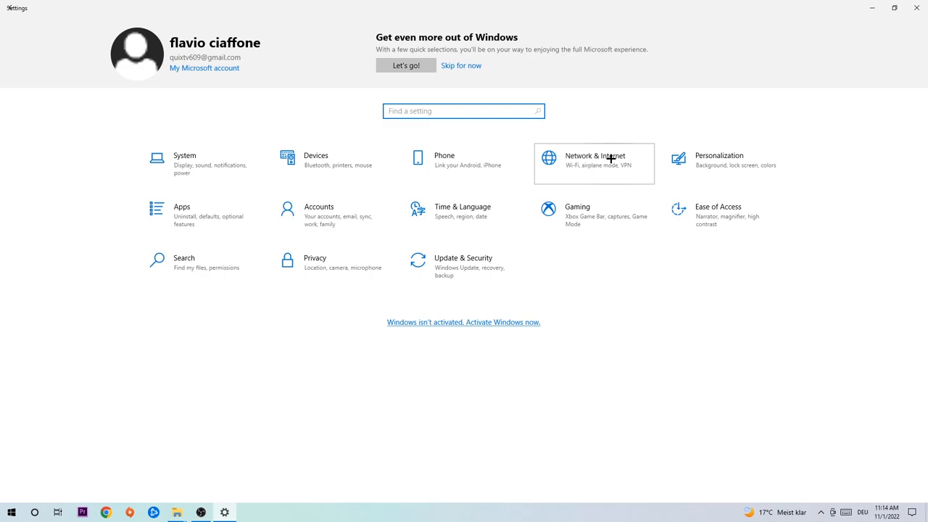
- Go to Network & Internet settings and open Network and Sharing Center
click(593, 160)
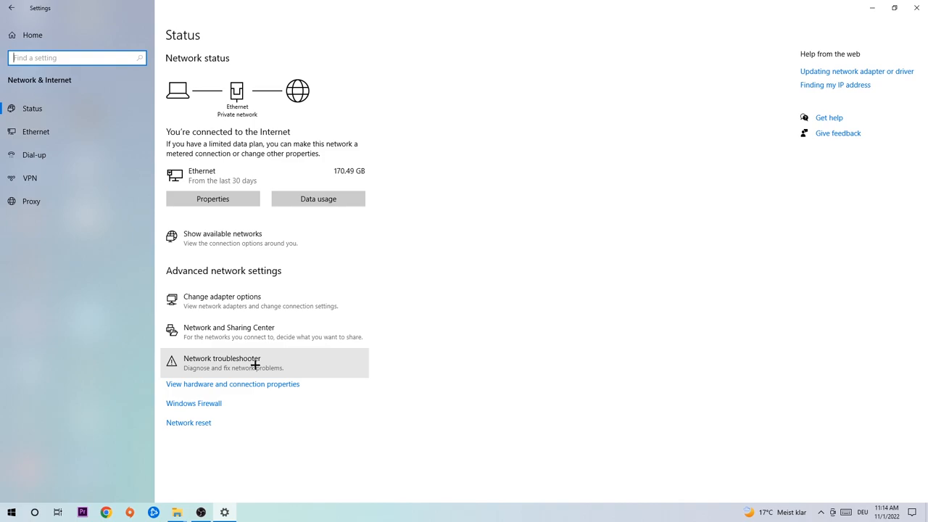
click(228, 332)
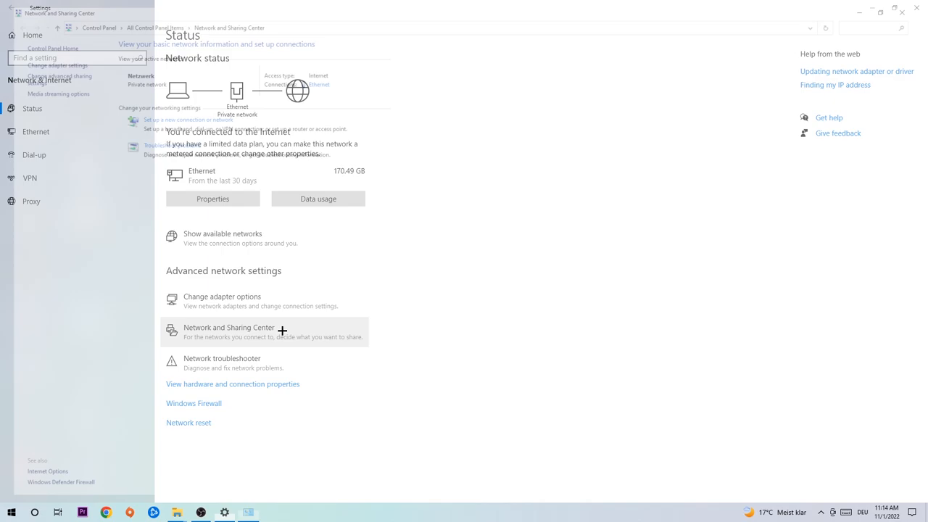
- Open the Ethernet connection's status window and its Properties dialog
click(229, 327)
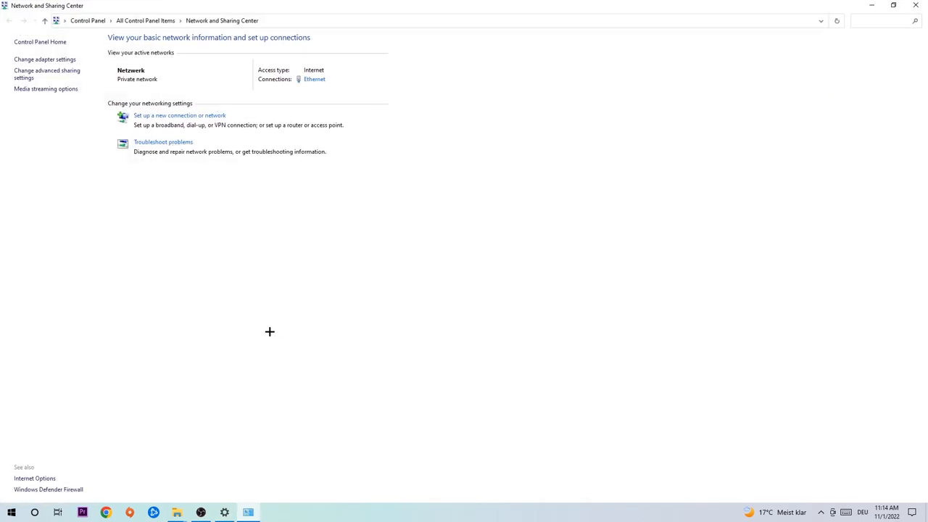
mouse_move(311, 87)
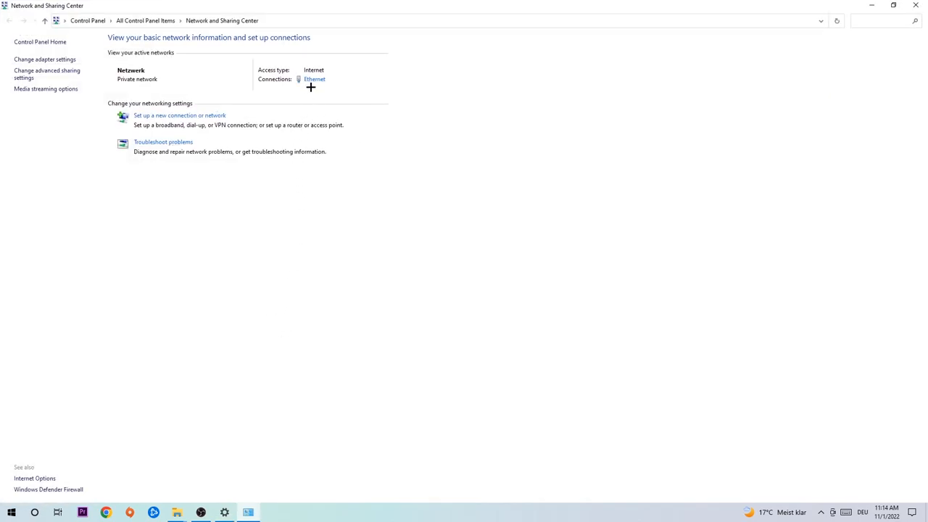
mouse_move(324, 72)
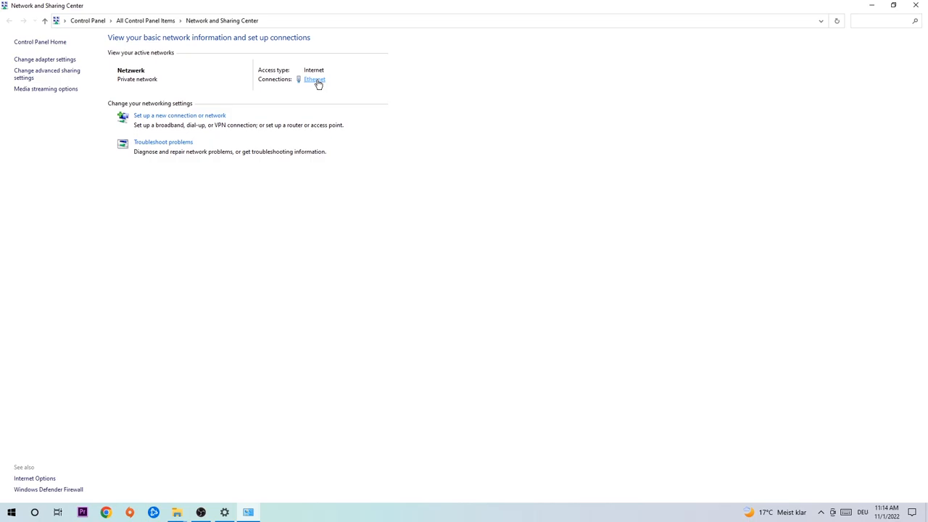
click(314, 79)
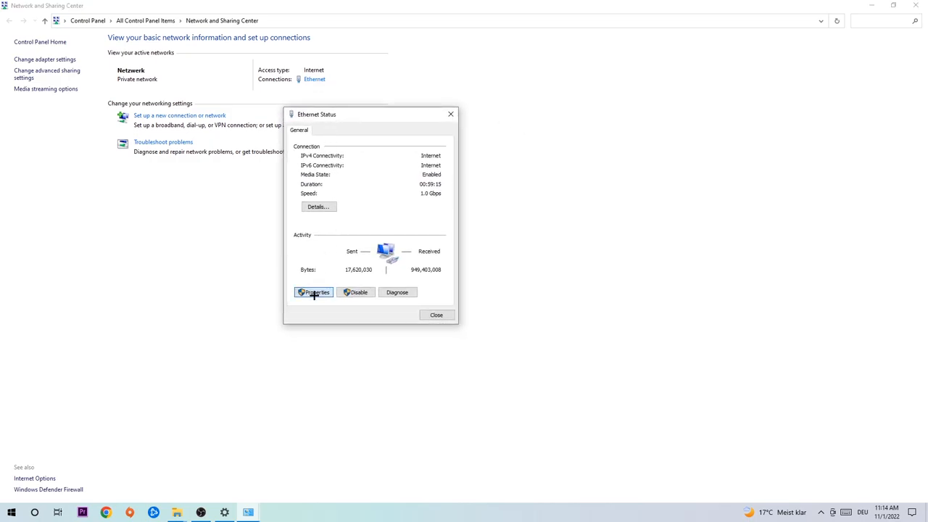
click(313, 292)
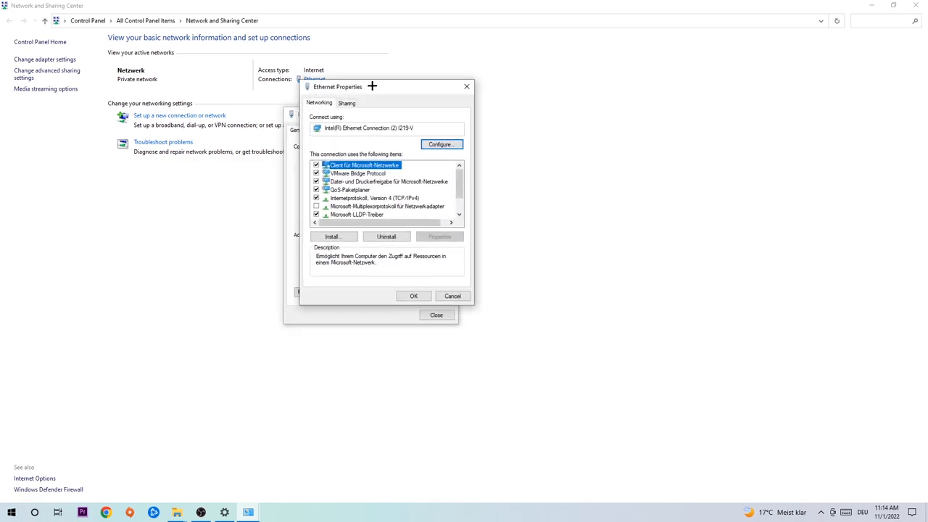
mouse_move(354, 202)
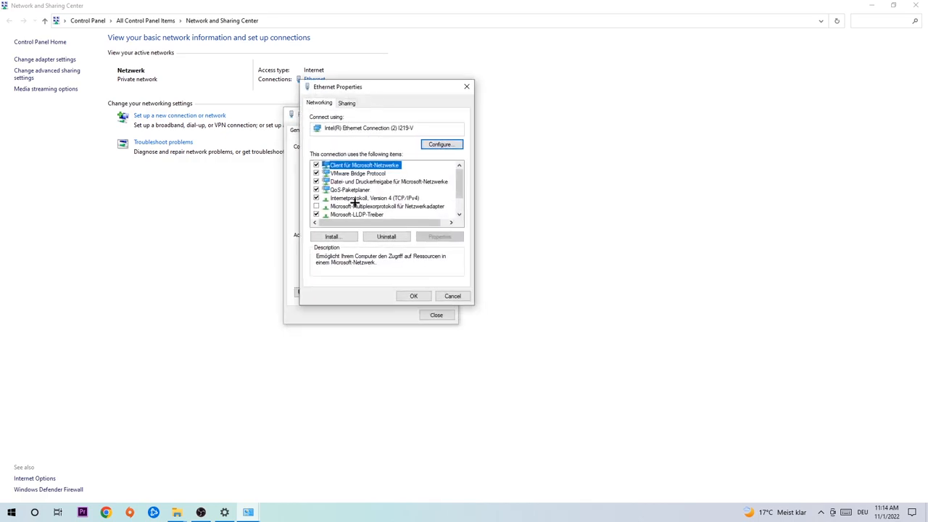
- Set Ethernet IPv4 to 'Use the following DNS server addresses' and confirm with OK
double_click(375, 198)
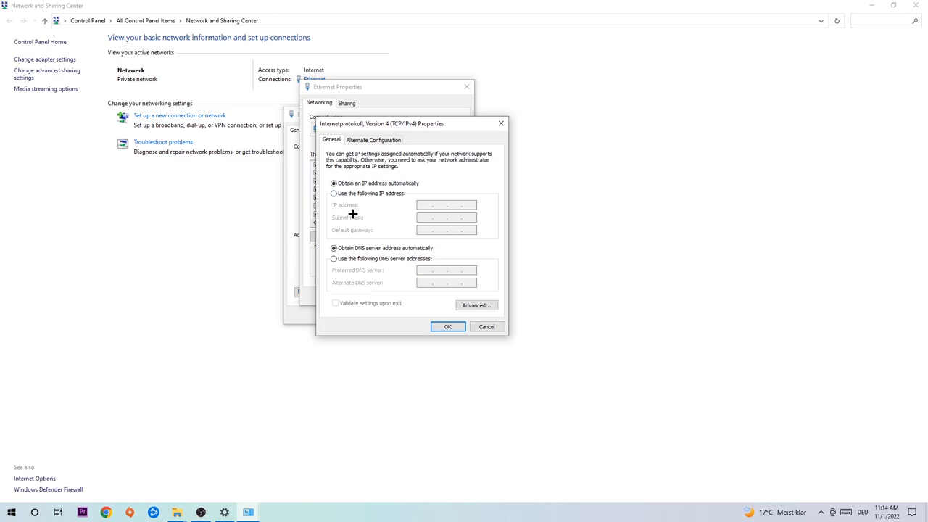
click(334, 259)
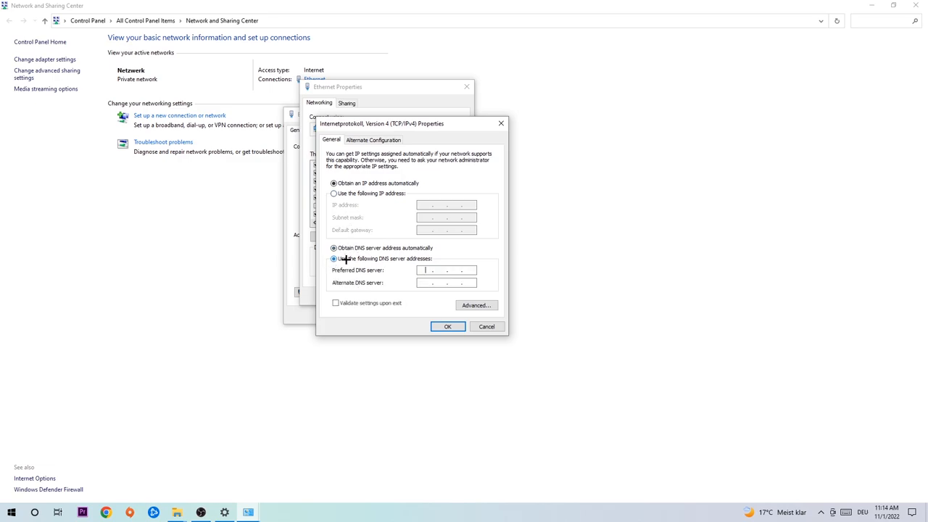
click(333, 258)
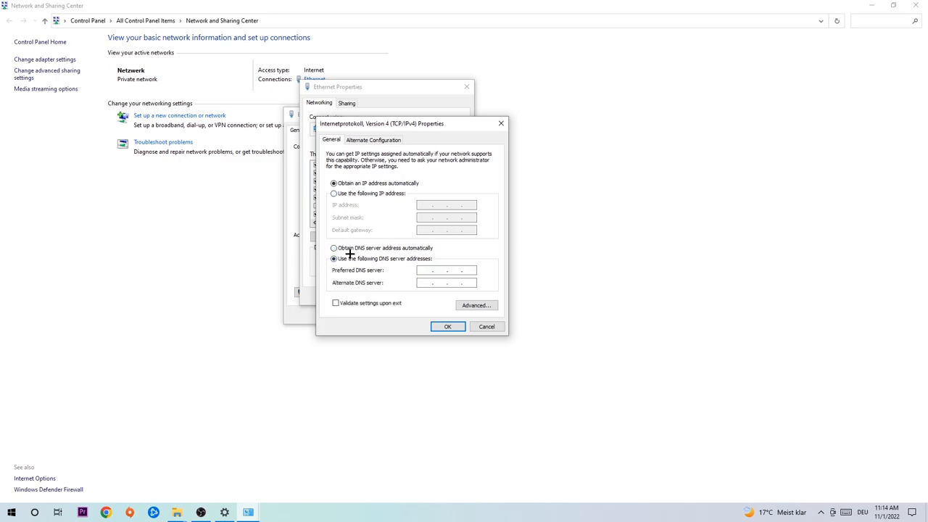
click(334, 258)
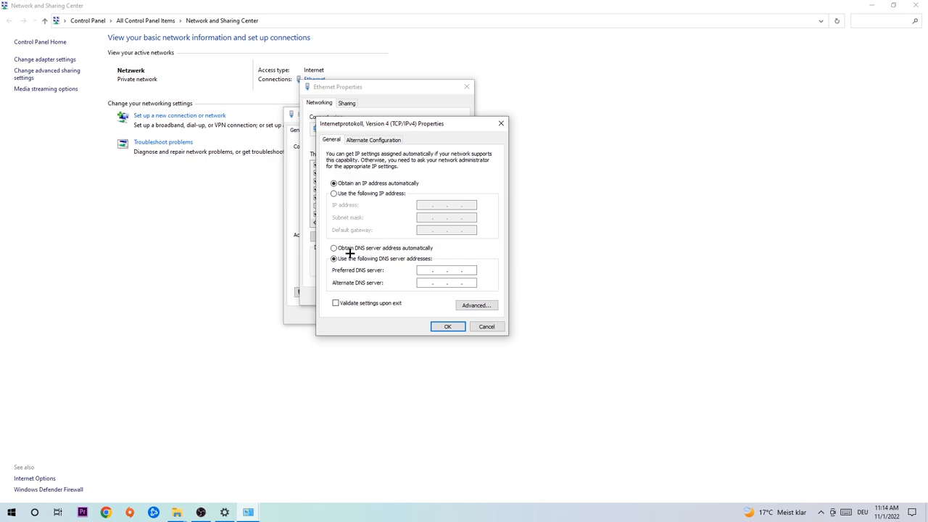
click(446, 270)
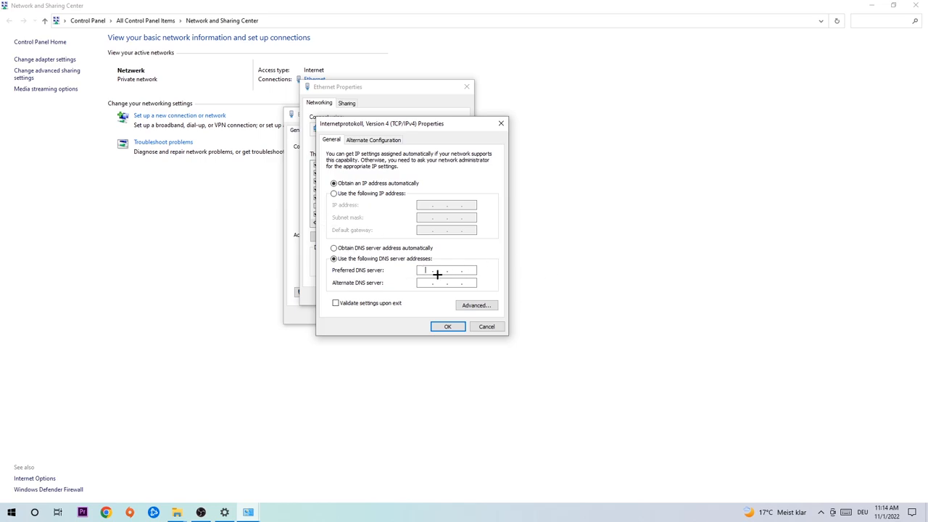
mouse_move(475, 283)
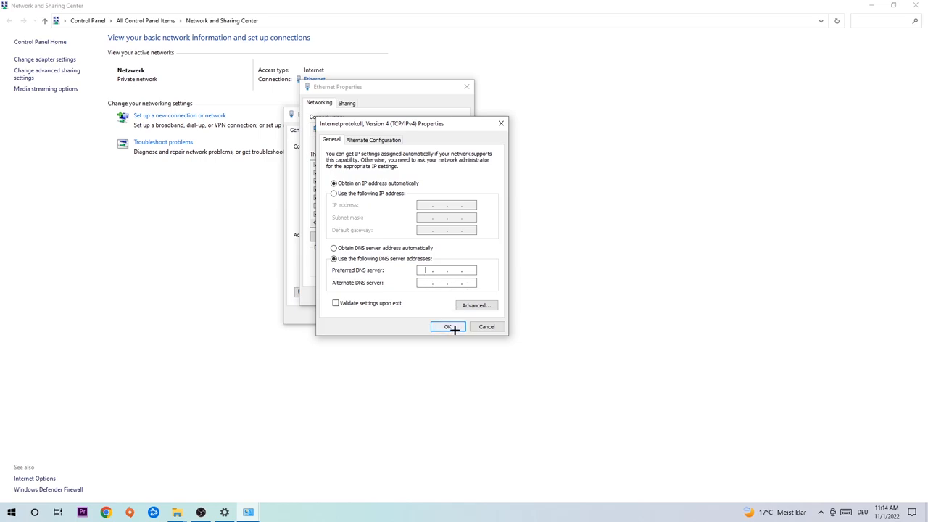
click(447, 326)
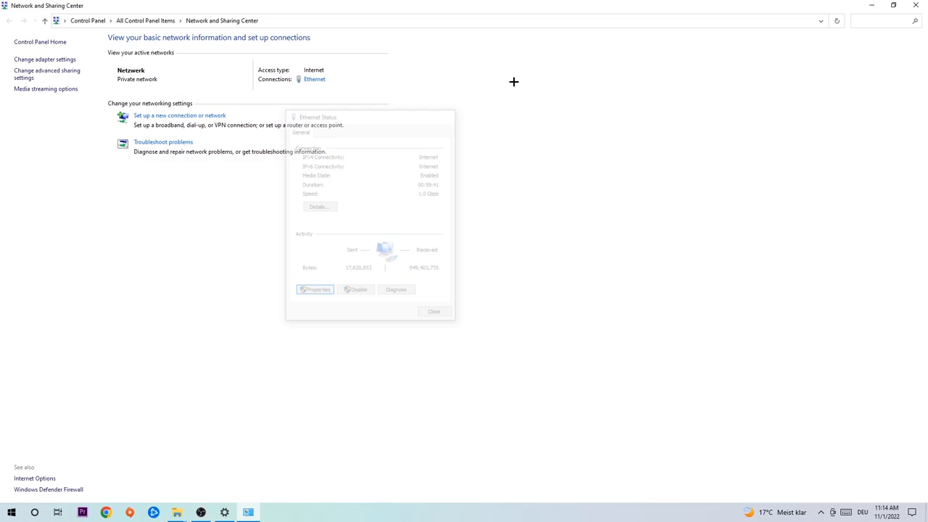